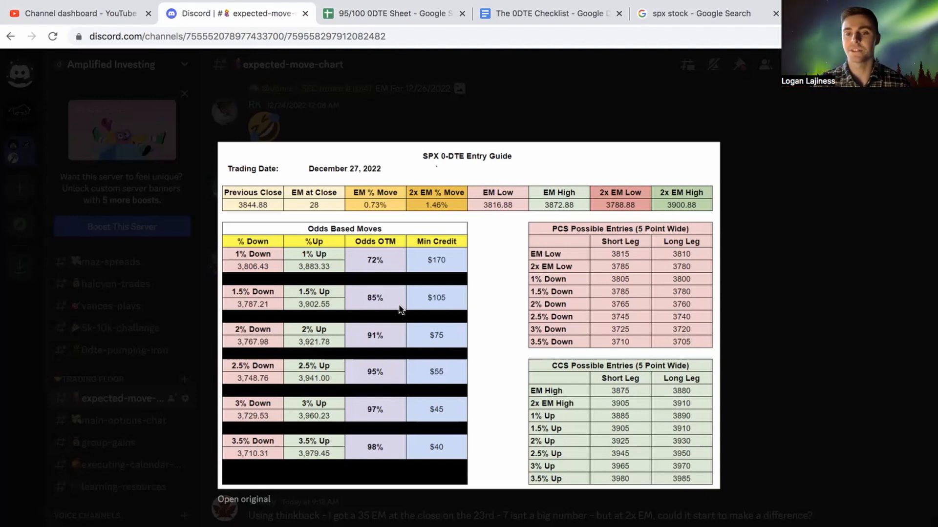
{"action": "mouse_move", "coordinate": [669, 181]}
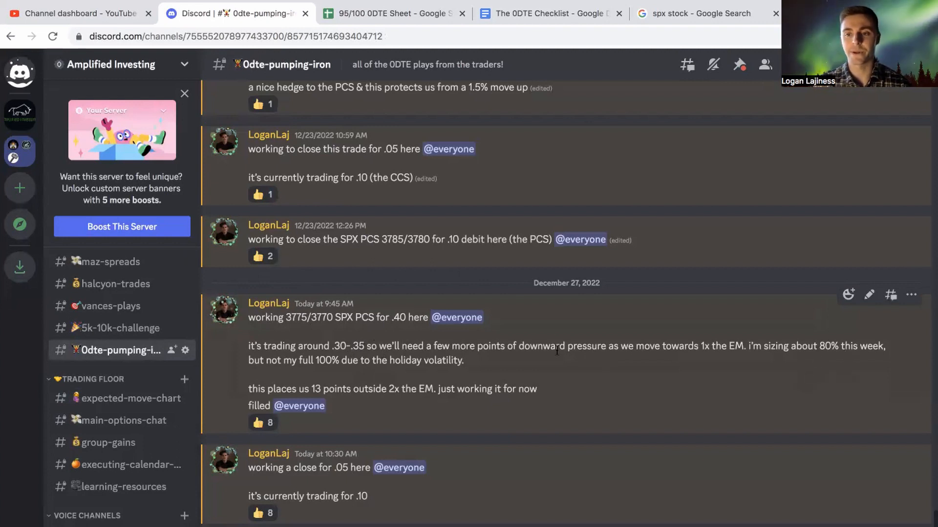
{"action": "mouse_move", "coordinate": [411, 379]}
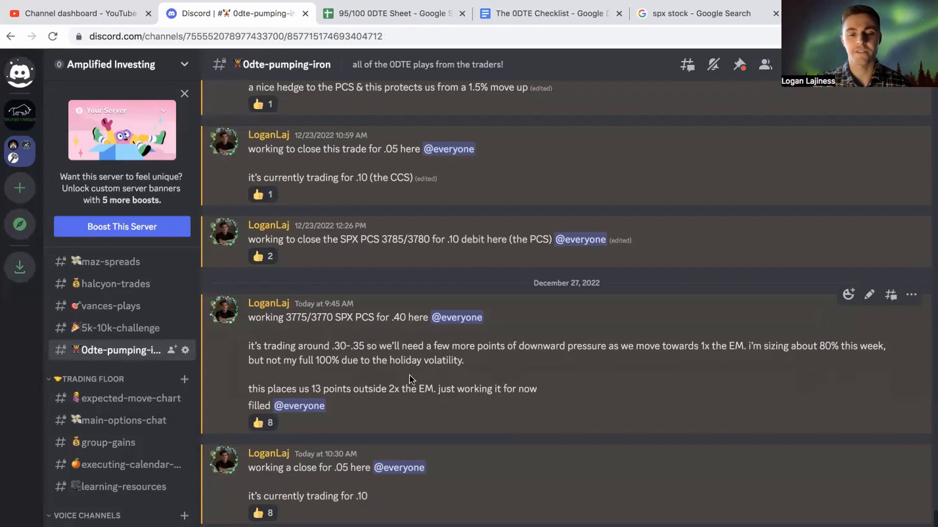
{"action": "mouse_move", "coordinate": [390, 387]}
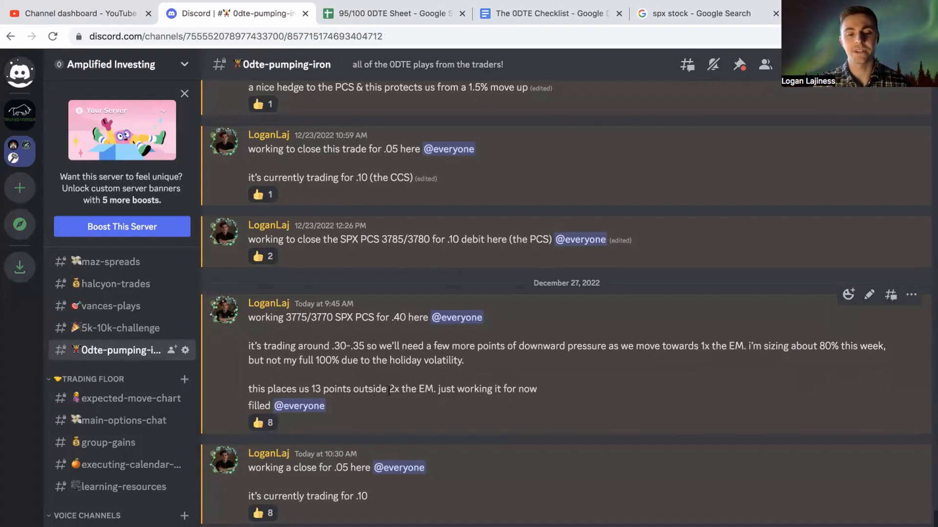
{"action": "mouse_move", "coordinate": [649, 75]}
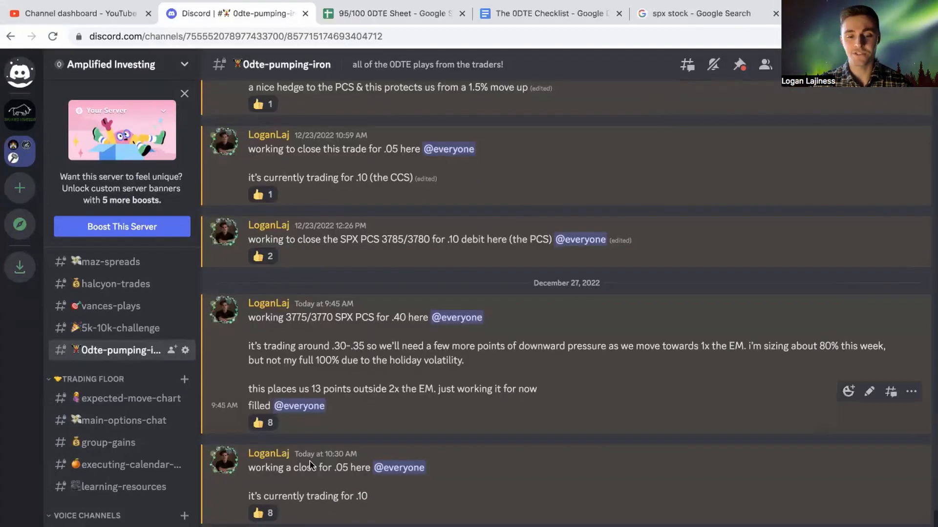
{"action": "mouse_move", "coordinate": [364, 462]}
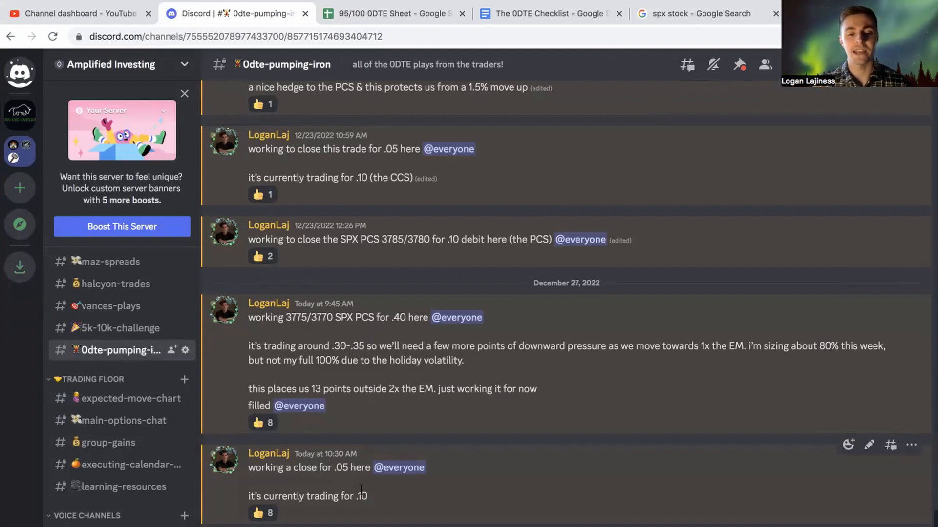
Step: Show the S&P 500 five-day chart in the Google Search results
{"action": "left_click", "coordinate": [694, 13]}
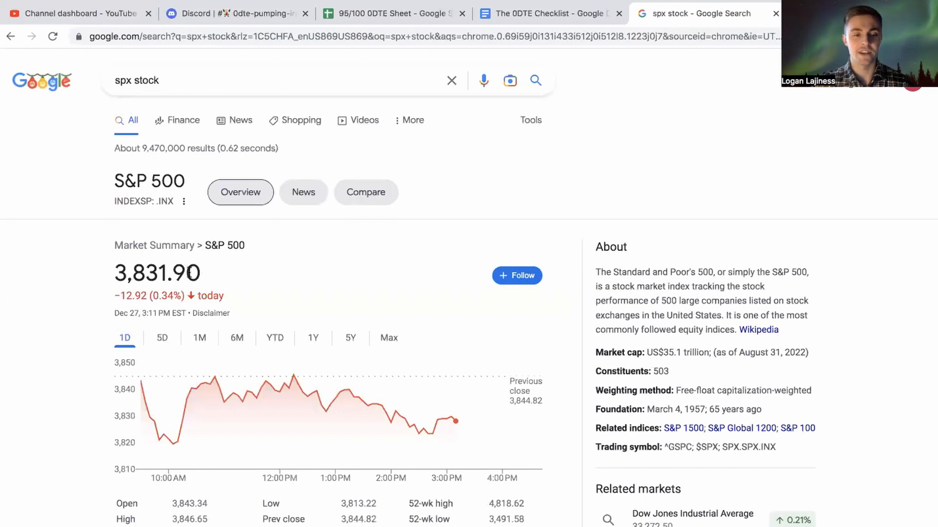
{"action": "mouse_move", "coordinate": [169, 441]}
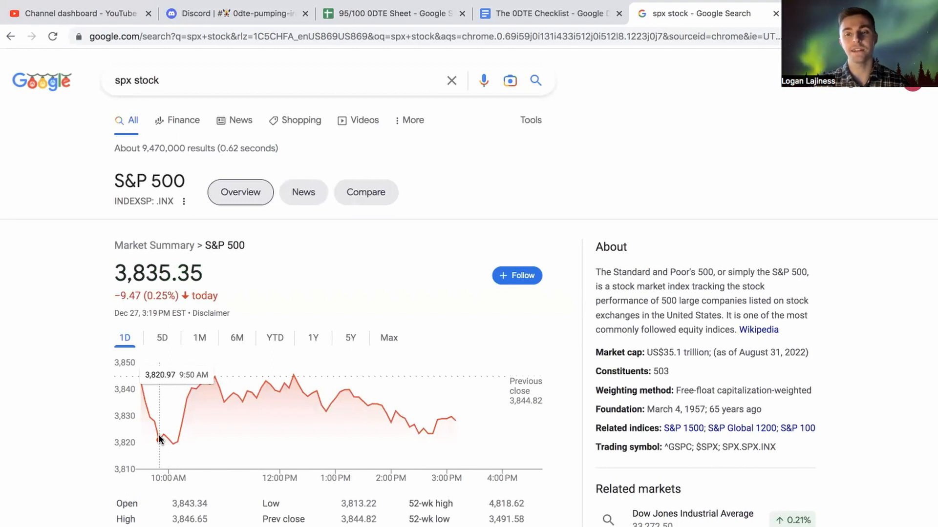
{"action": "mouse_move", "coordinate": [161, 338]}
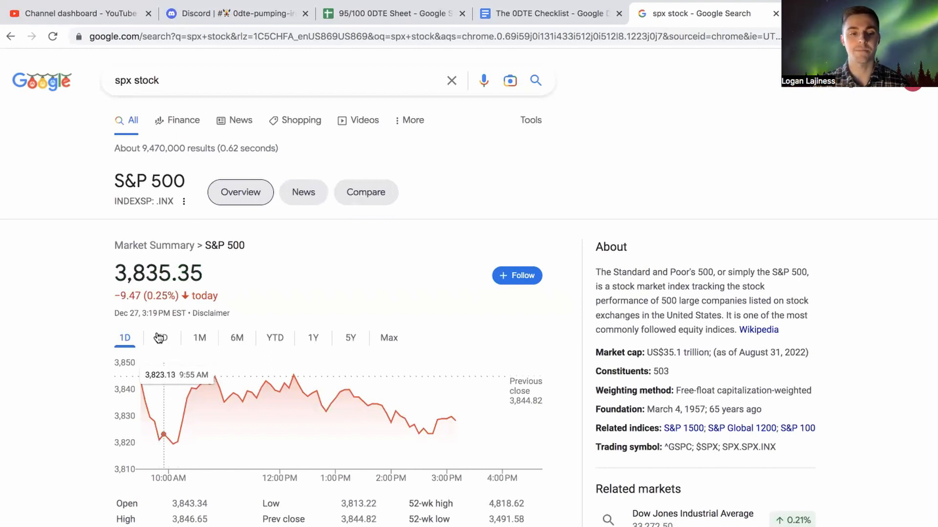
{"action": "left_click", "coordinate": [161, 338]}
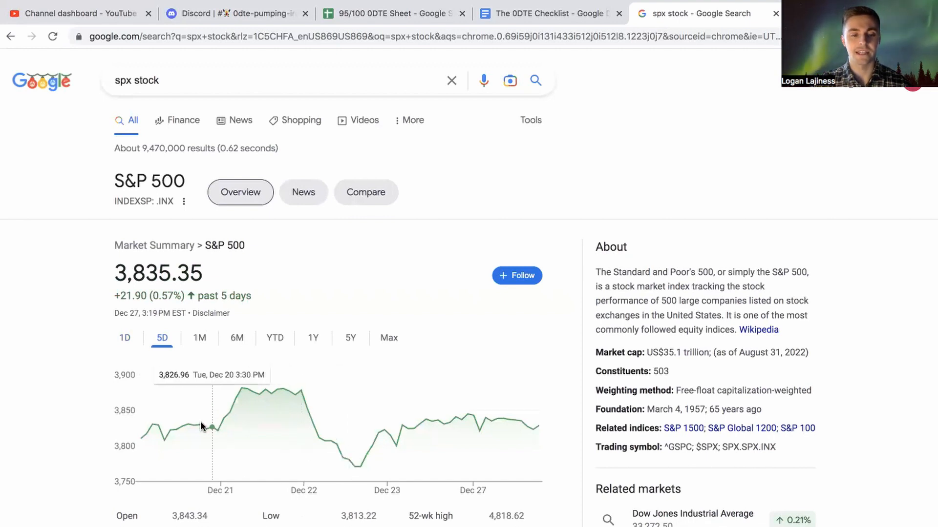
{"action": "mouse_move", "coordinate": [152, 422]}
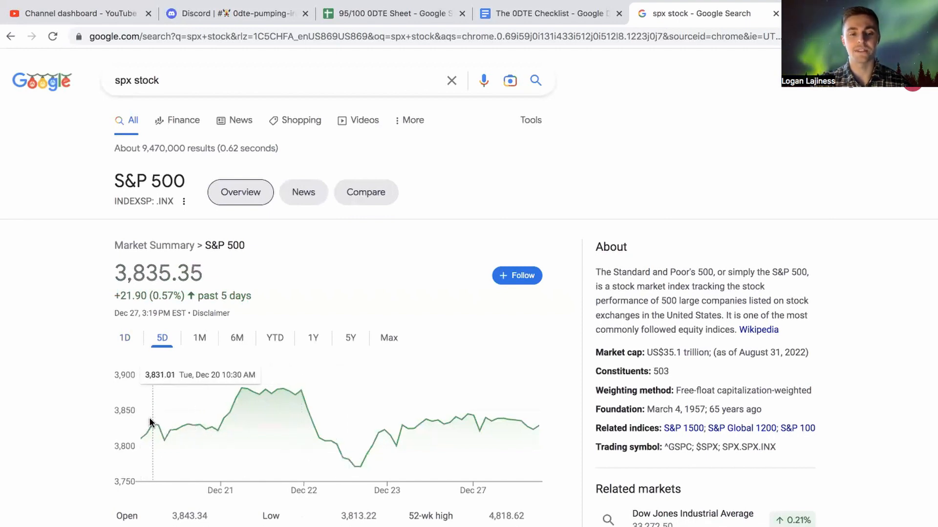
{"action": "mouse_move", "coordinate": [203, 423]}
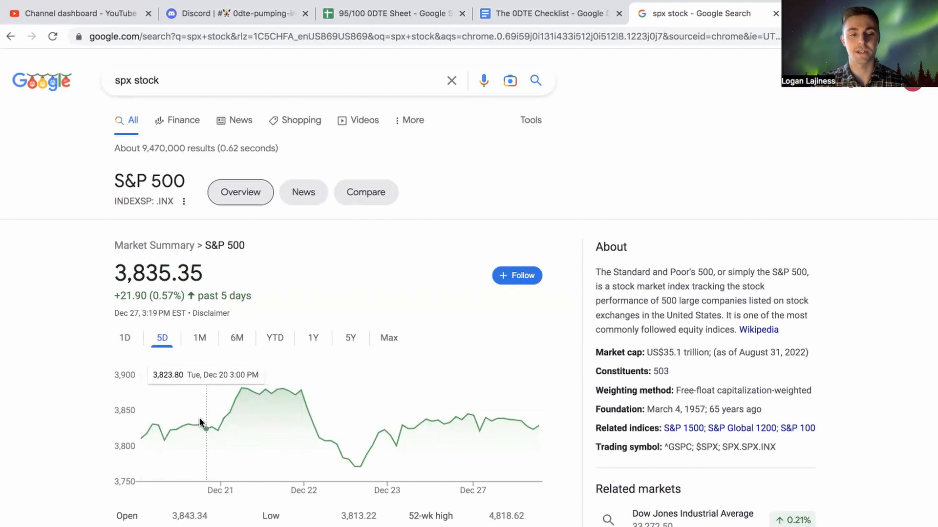
{"action": "mouse_move", "coordinate": [174, 425]}
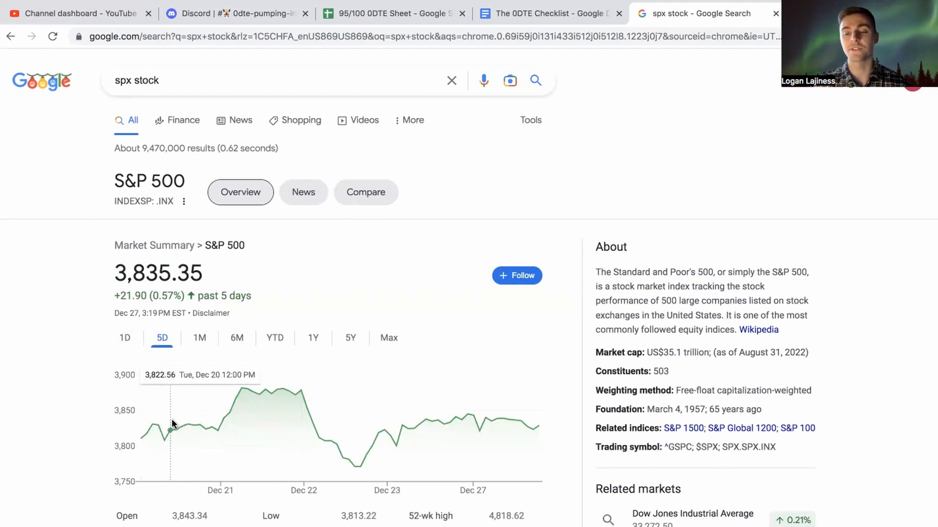
{"action": "mouse_move", "coordinate": [417, 412]}
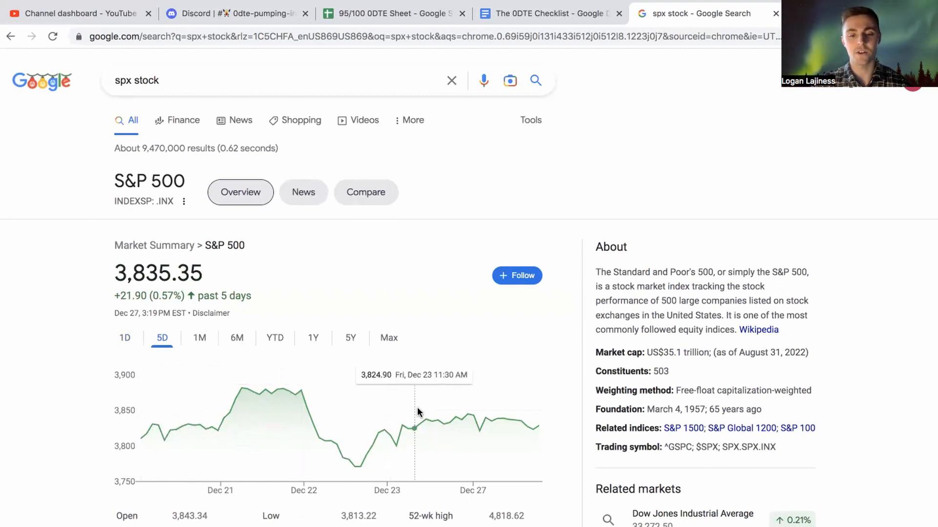
{"action": "mouse_move", "coordinate": [470, 410]}
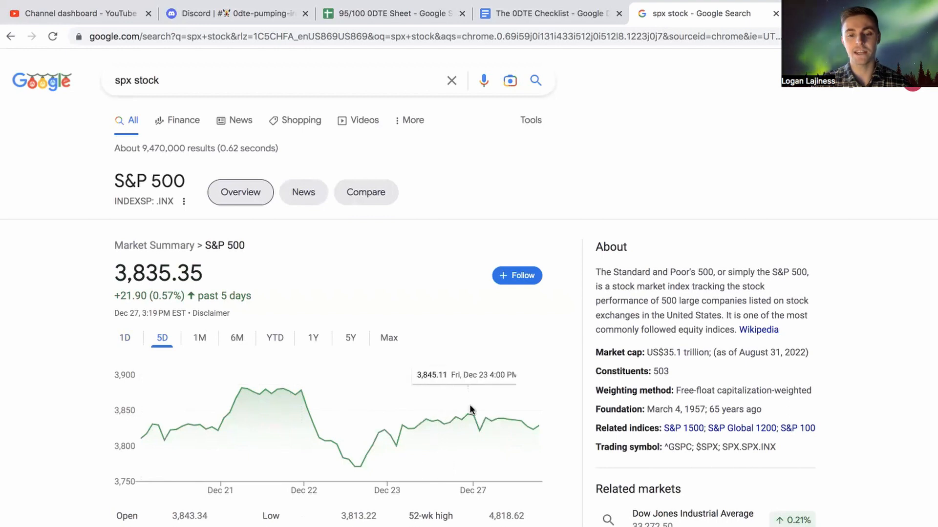
{"action": "mouse_move", "coordinate": [254, 393]}
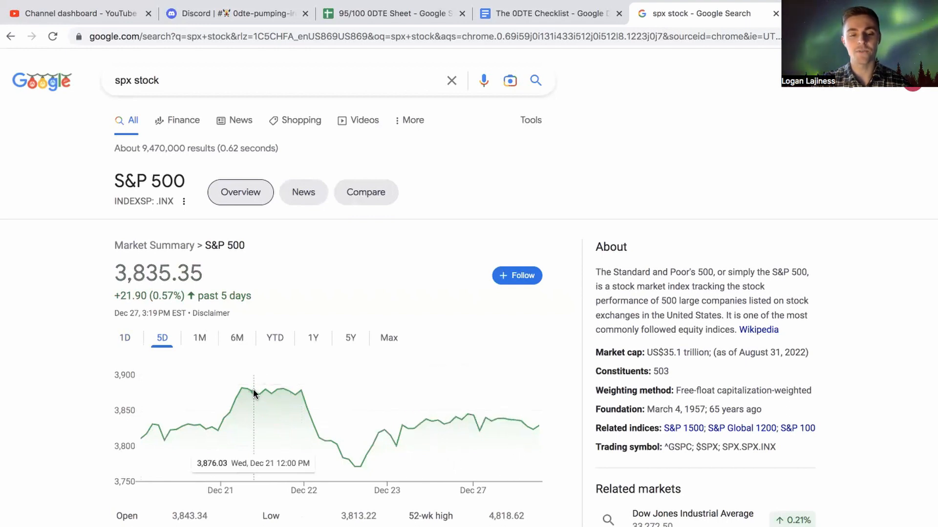
{"action": "mouse_move", "coordinate": [223, 409]}
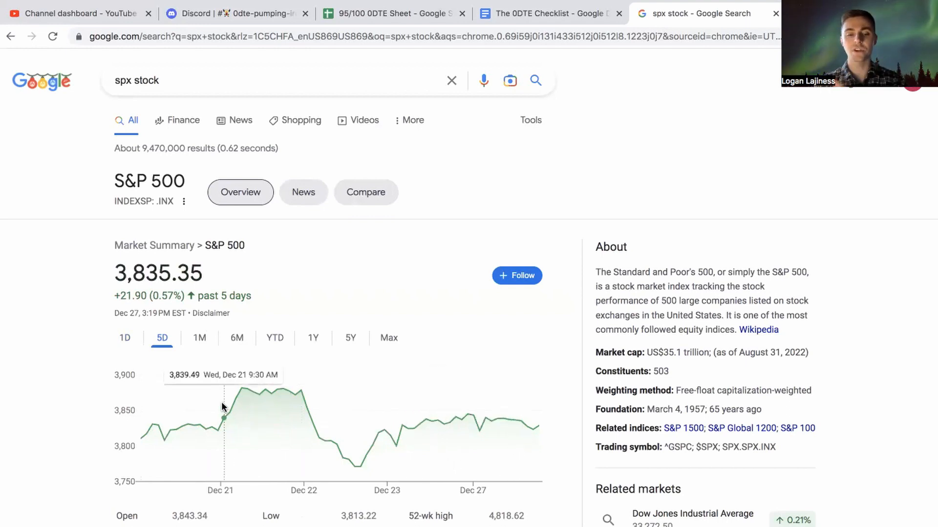
{"action": "mouse_move", "coordinate": [259, 398]}
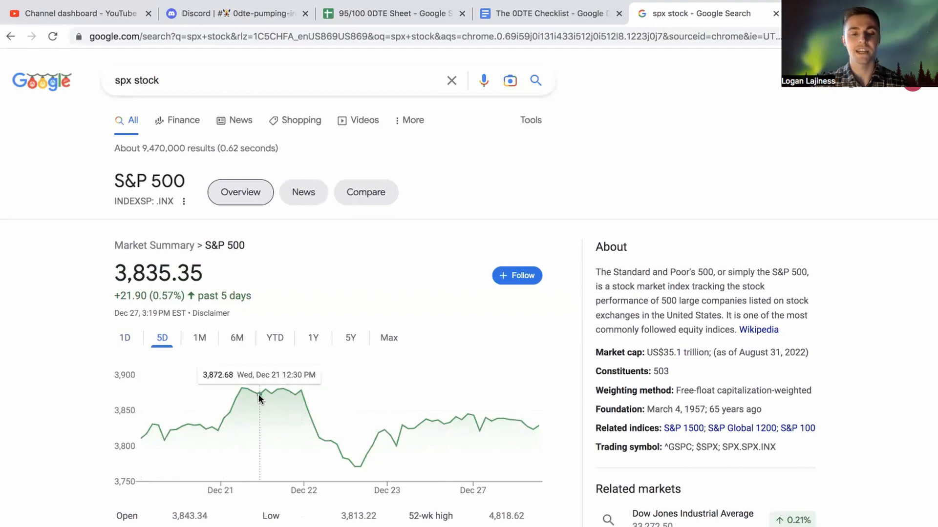
{"action": "mouse_move", "coordinate": [385, 411]}
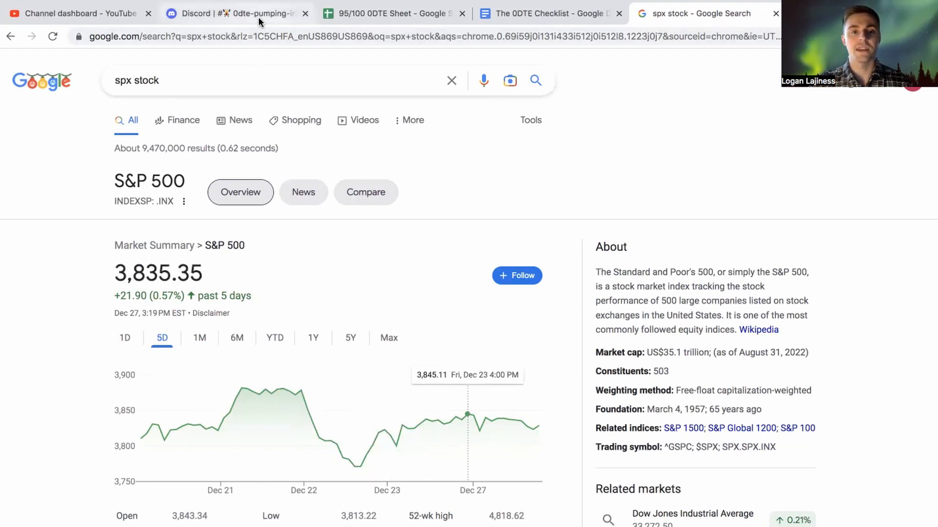
Step: Return to the Discord #0dte-pumping-iron channel with the December 27 SPX spread alerts
{"action": "left_click", "coordinate": [237, 12]}
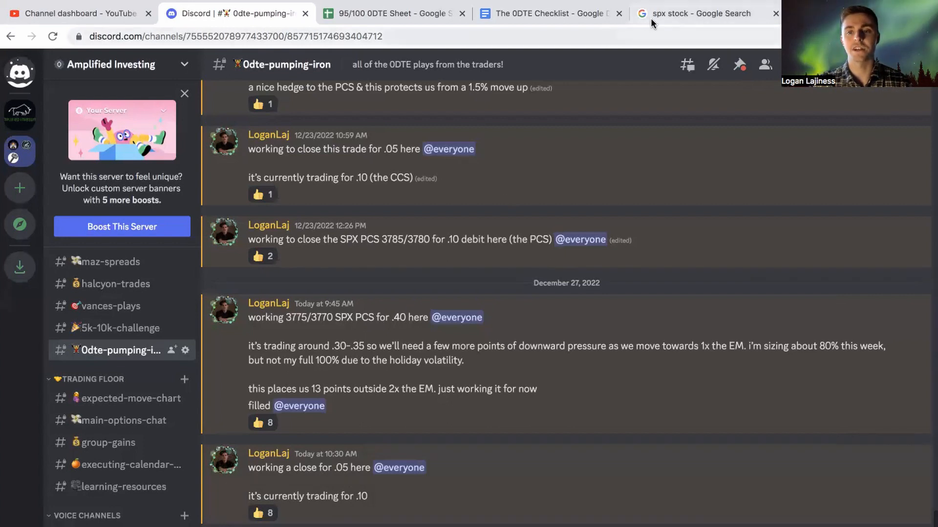
Step: Review the S&P 500 one-day chart, then bring up the YouTube Studio channel dashboard
{"action": "left_click", "coordinate": [700, 13]}
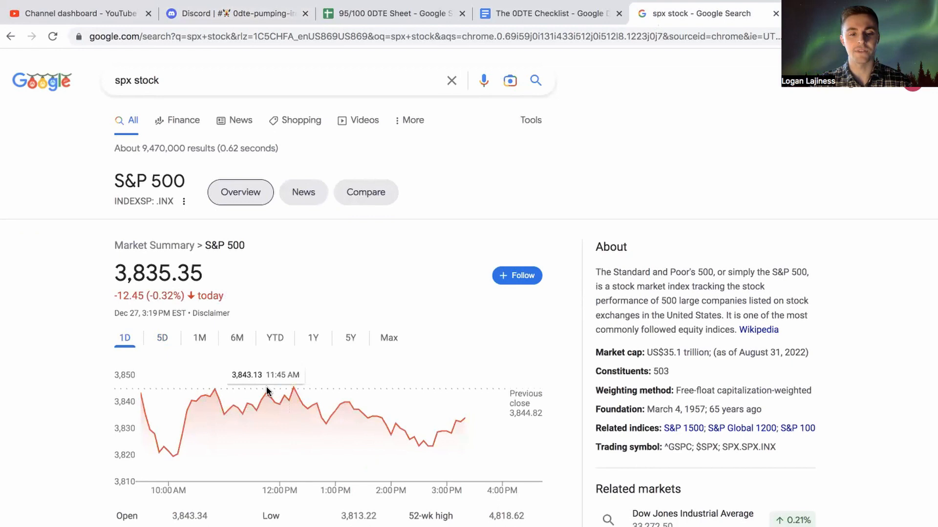
{"action": "mouse_move", "coordinate": [459, 419]}
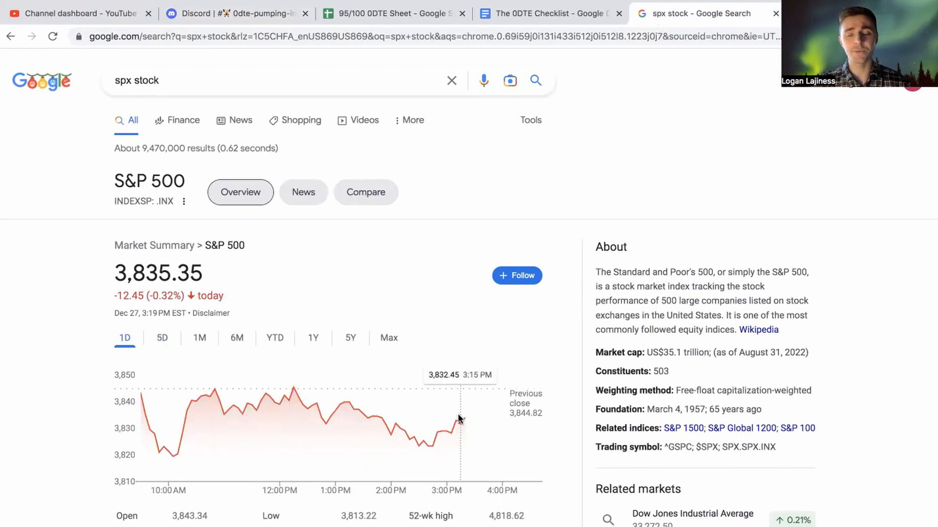
{"action": "mouse_move", "coordinate": [346, 398]}
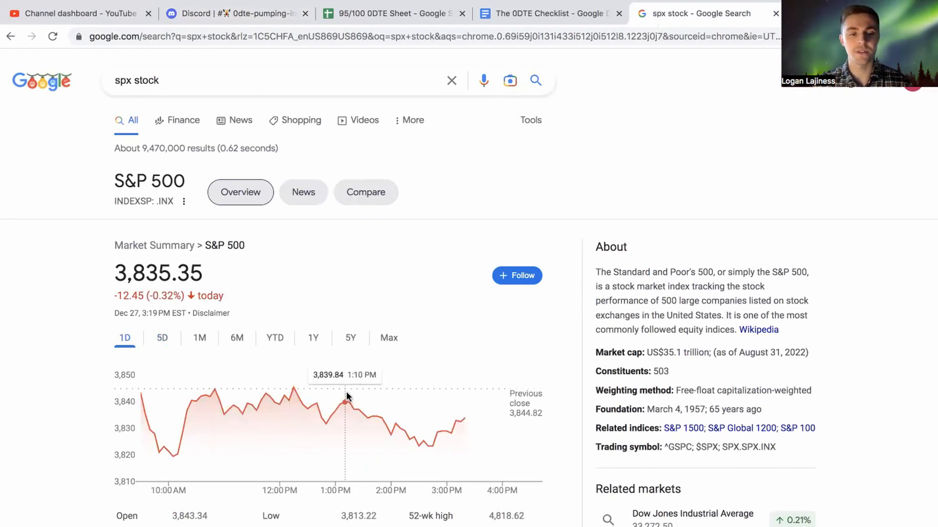
{"action": "mouse_move", "coordinate": [326, 400]}
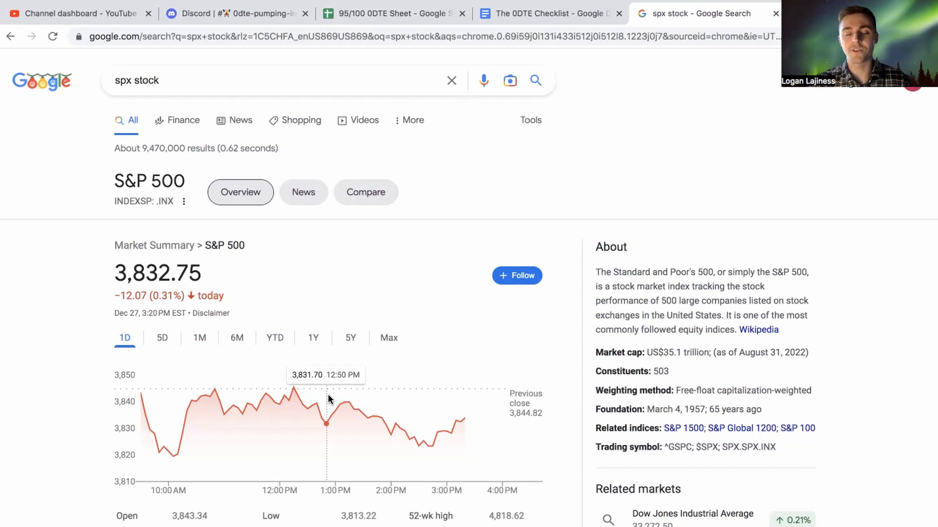
{"action": "left_click", "coordinate": [76, 13]}
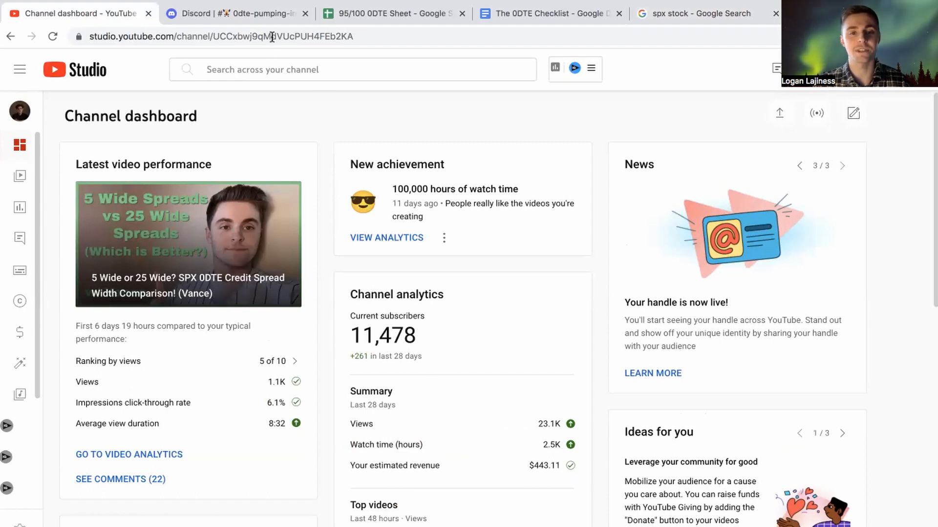
Step: Glance at The 0DTE Checklist, then show the 95/100 0DTE Sheet trade log
{"action": "left_click", "coordinate": [547, 13]}
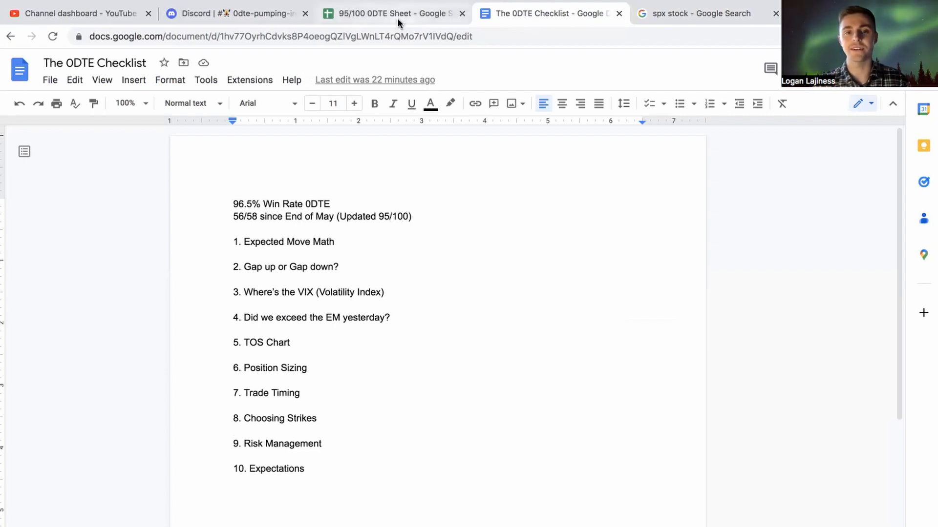
{"action": "left_click", "coordinate": [391, 13]}
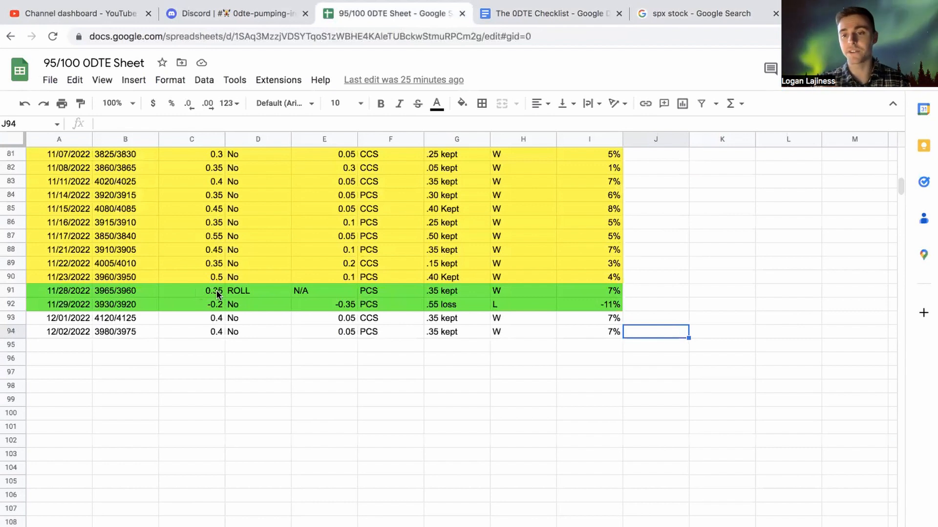
{"action": "mouse_move", "coordinate": [217, 311]}
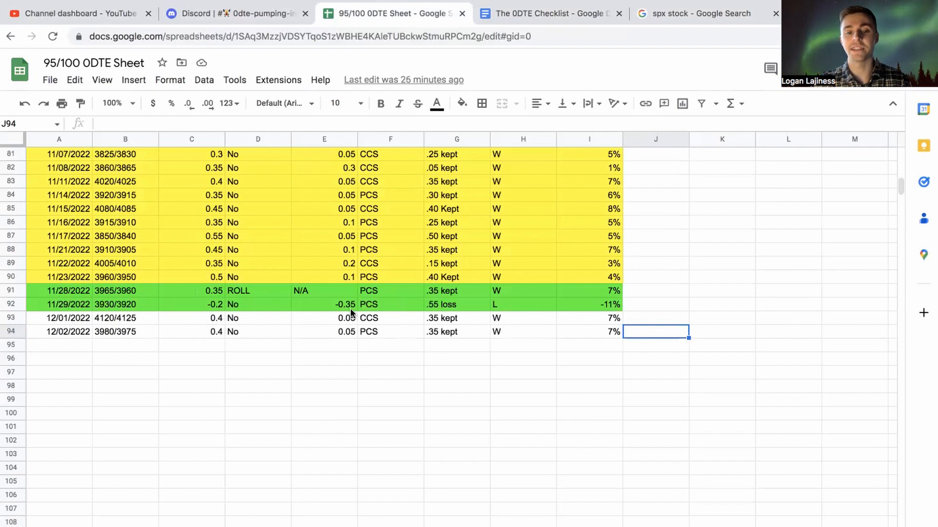
{"action": "mouse_move", "coordinate": [454, 306]}
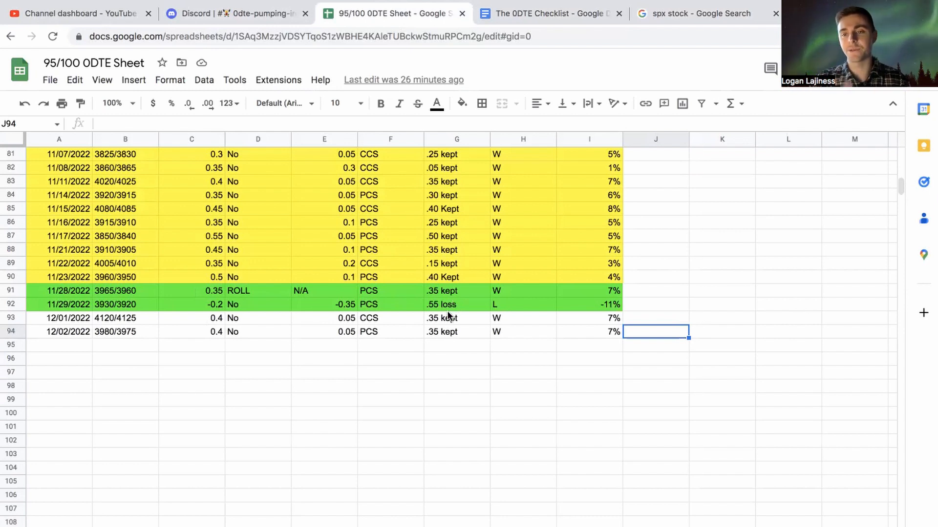
{"action": "mouse_move", "coordinate": [65, 341]}
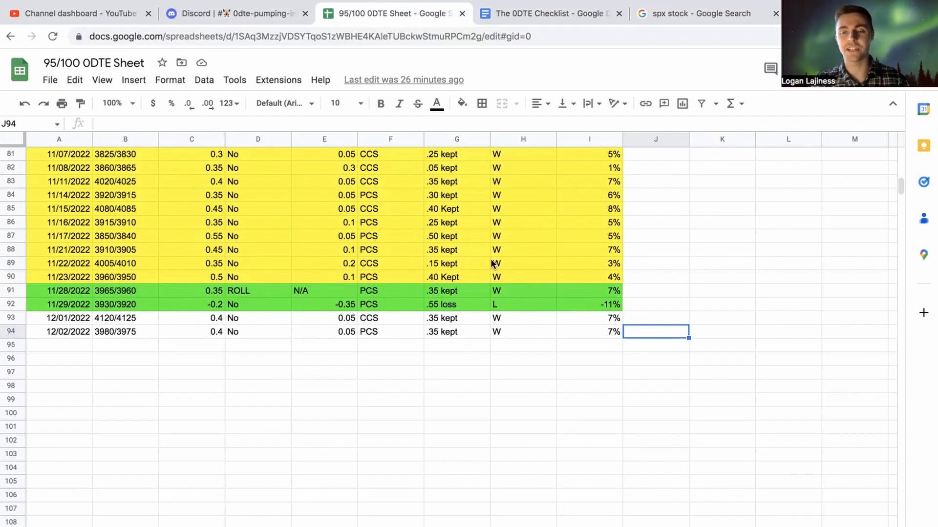
{"action": "mouse_move", "coordinate": [500, 265]}
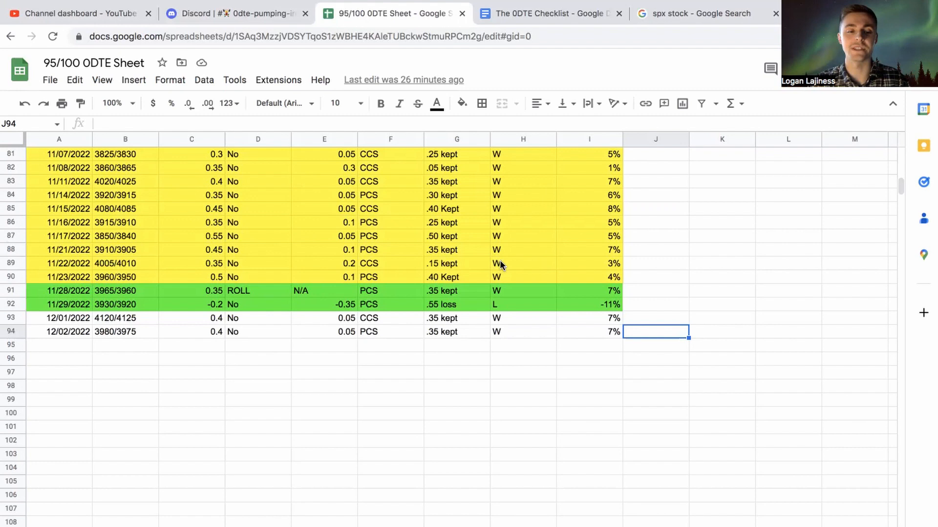
{"action": "mouse_move", "coordinate": [507, 340]}
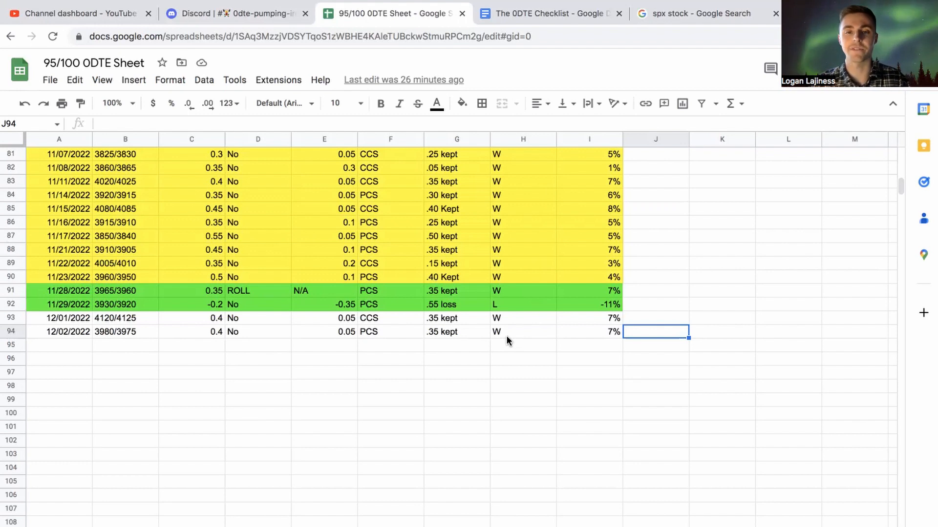
Step: Return to The 0DTE Checklist document after reviewing the trade log rows
{"action": "left_click", "coordinate": [550, 13]}
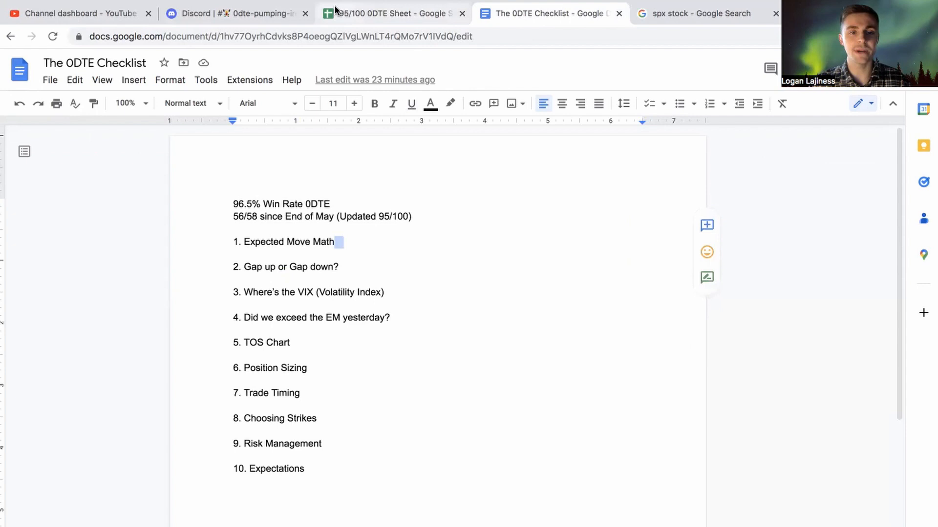
Step: Enlarge the December 27 SPX 0-DTE Entry Guide in Discord's expected-move-chart channel
{"action": "left_click", "coordinate": [233, 12]}
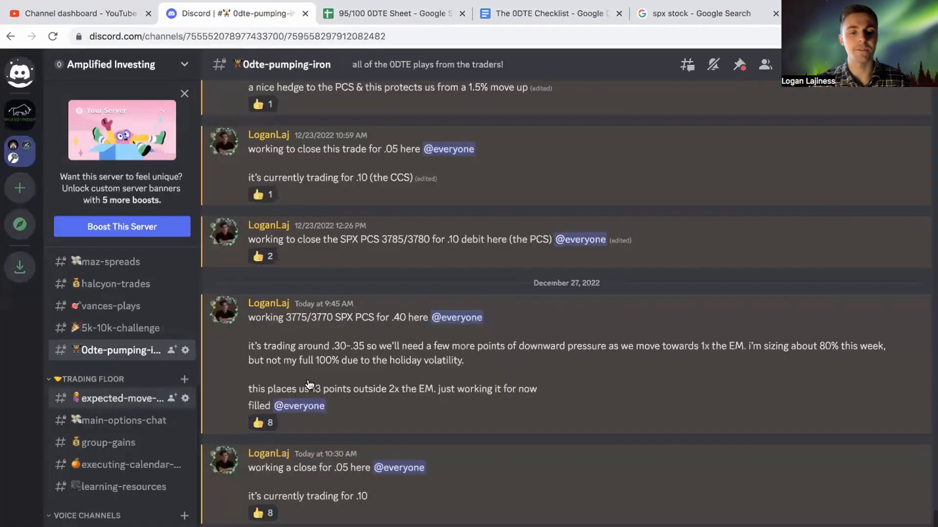
{"action": "left_click", "coordinate": [121, 399]}
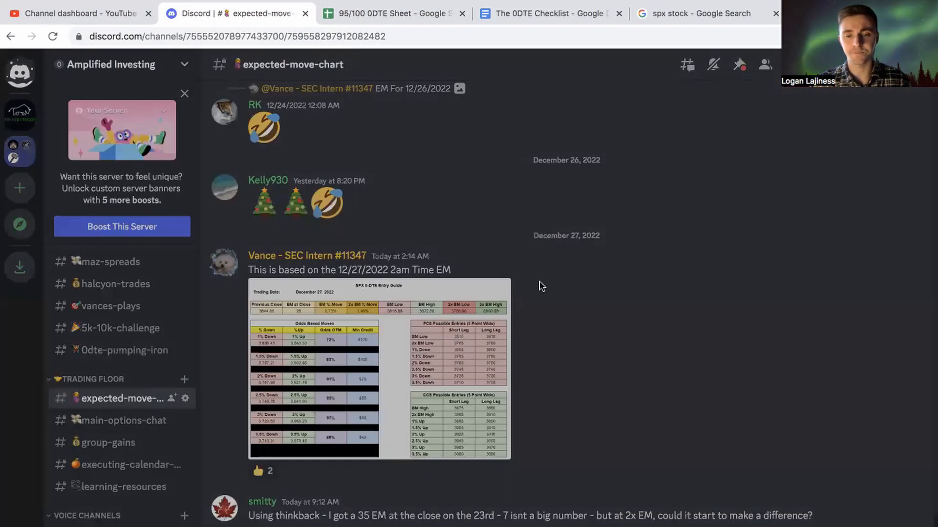
{"action": "left_click", "coordinate": [379, 368]}
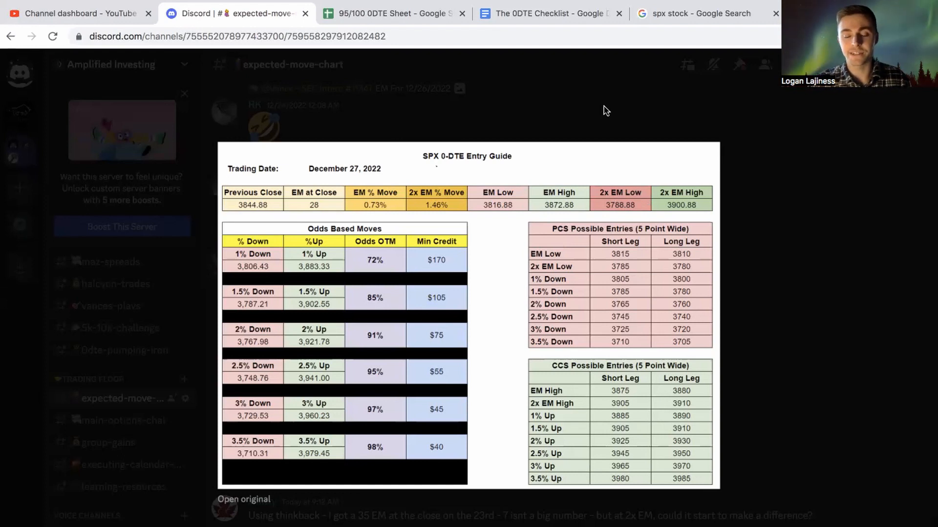
{"action": "mouse_move", "coordinate": [550, 13]}
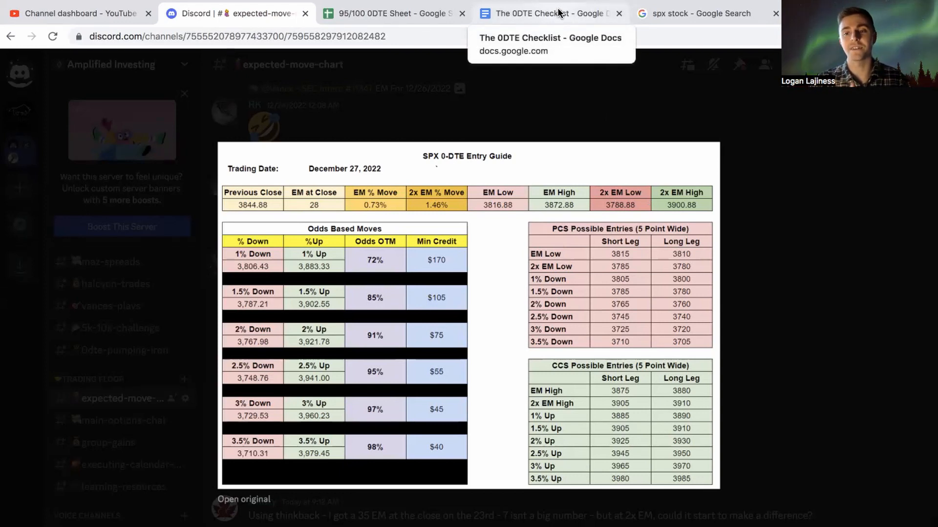
Step: Check today's S&P 500 chart, then show the VIX five-day chart in Google Search
{"action": "left_click", "coordinate": [547, 13]}
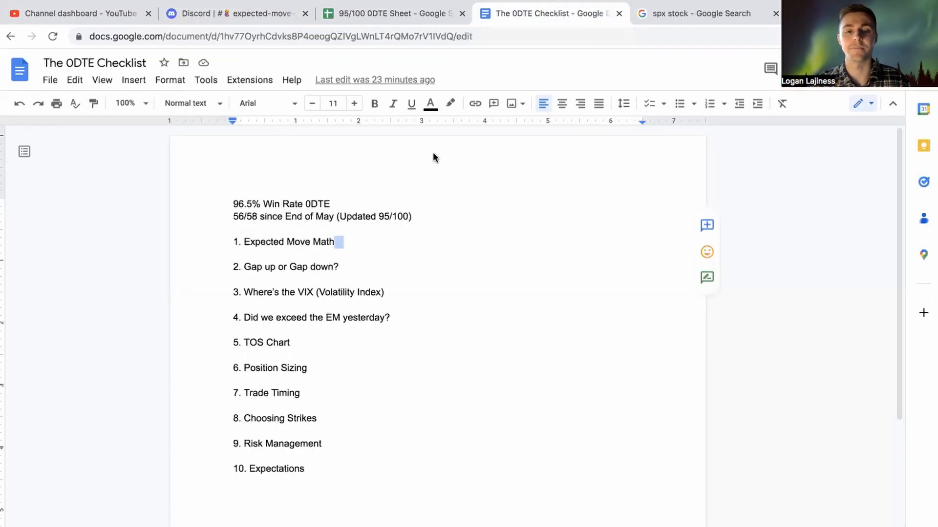
{"action": "left_click", "coordinate": [694, 12]}
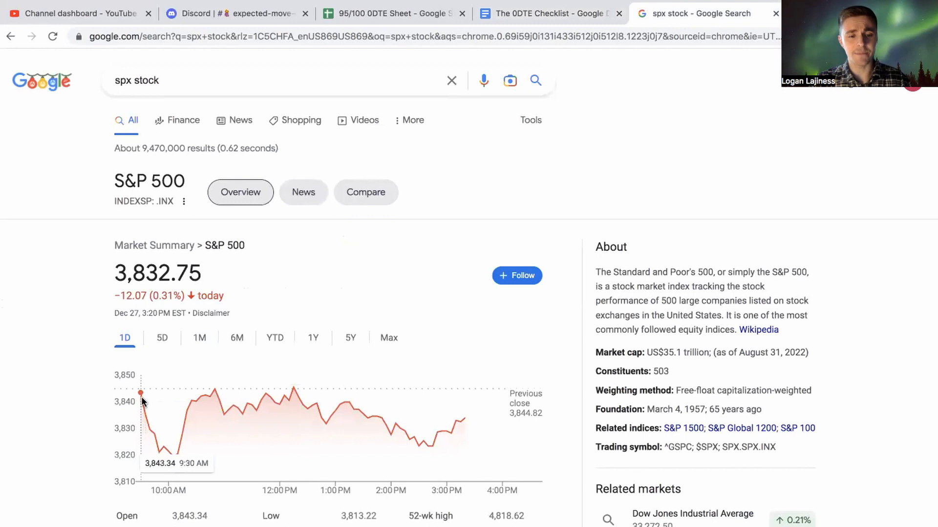
{"action": "mouse_move", "coordinate": [146, 401]}
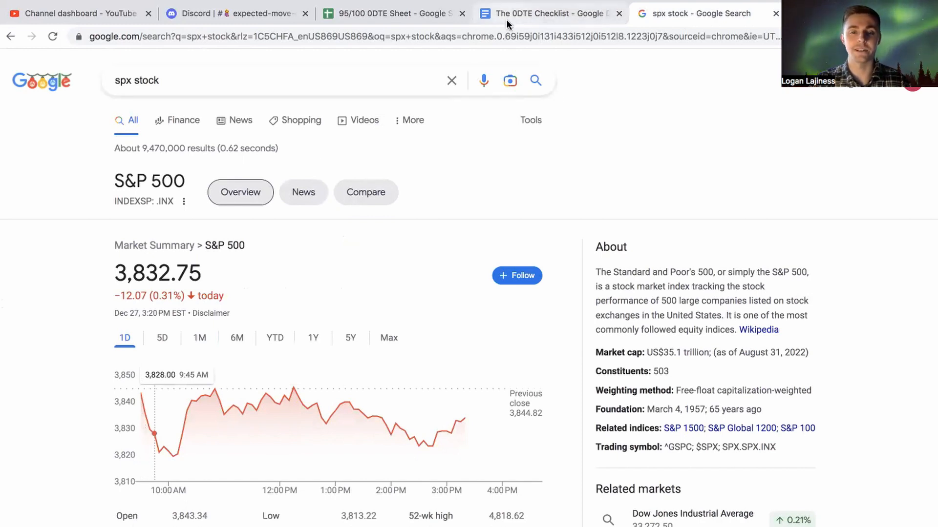
{"action": "left_click", "coordinate": [736, 13]}
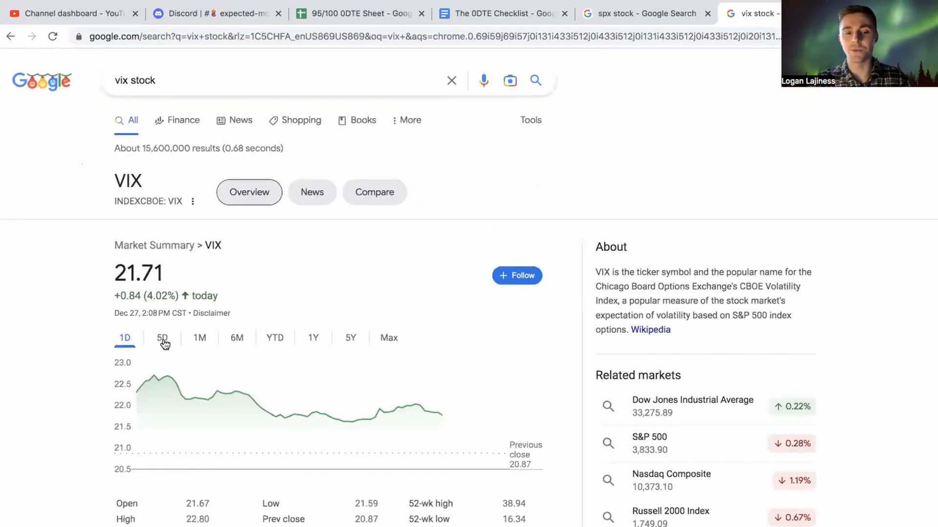
{"action": "left_click", "coordinate": [162, 338]}
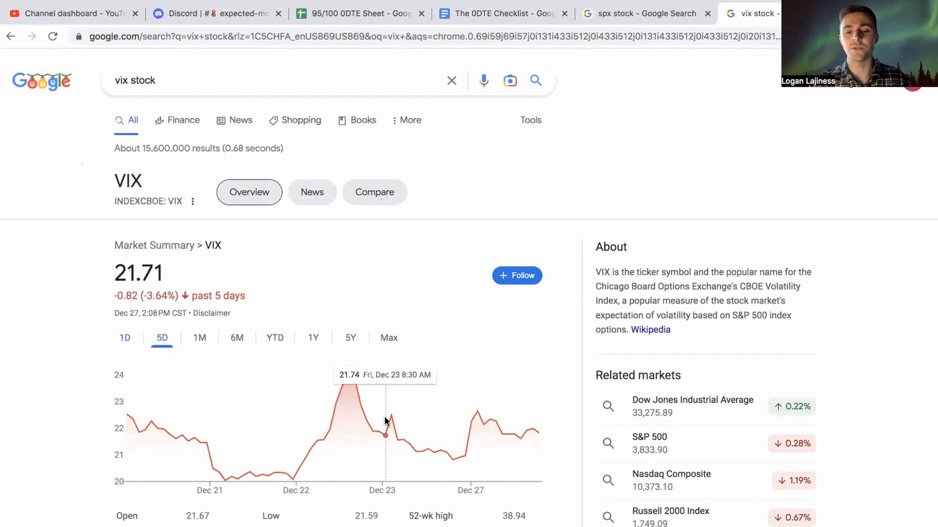
{"action": "mouse_move", "coordinate": [365, 405]}
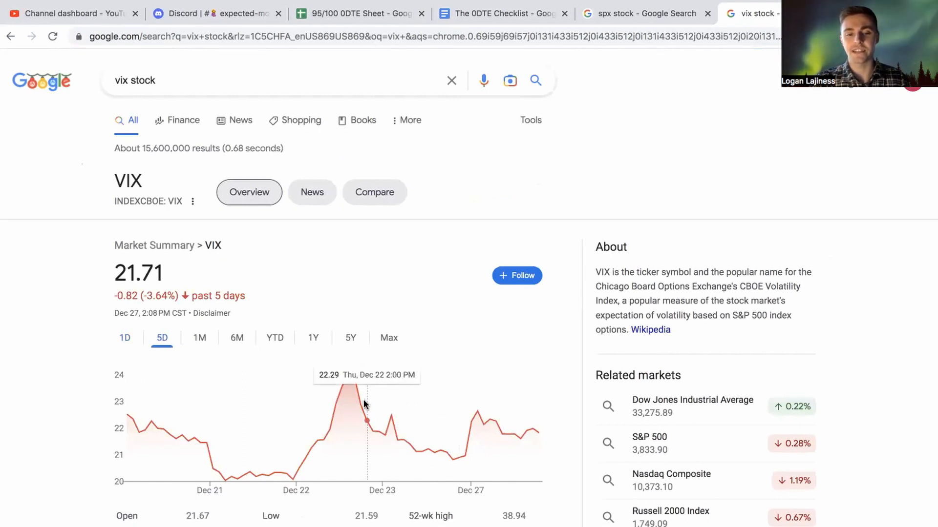
{"action": "mouse_move", "coordinate": [352, 389]}
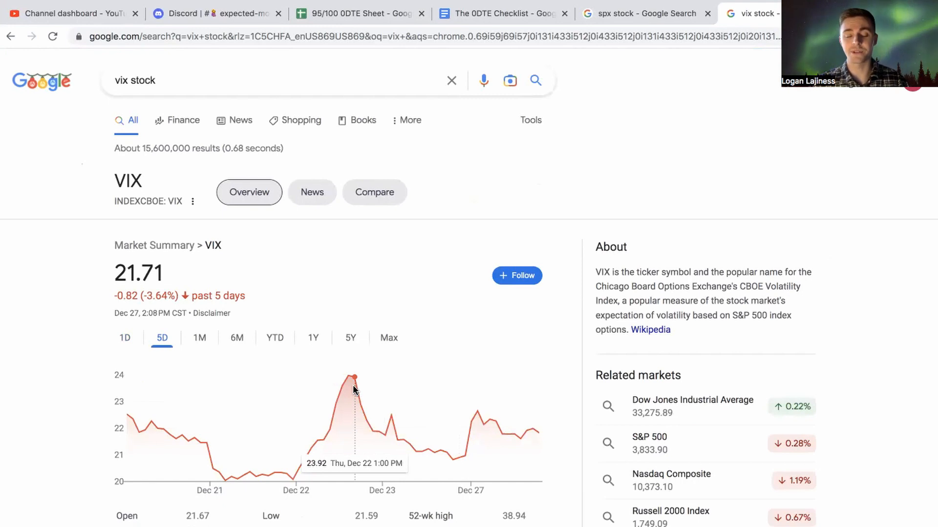
{"action": "mouse_move", "coordinate": [534, 418]}
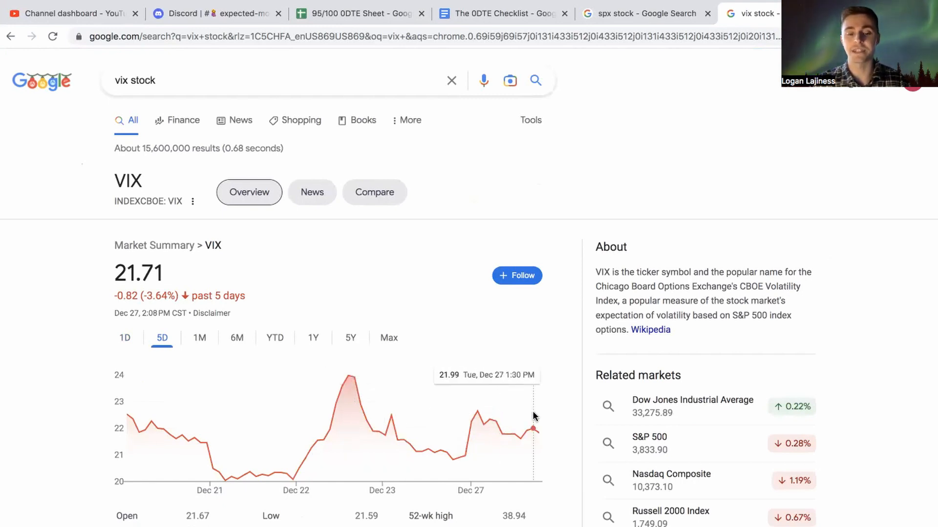
{"action": "mouse_move", "coordinate": [269, 440]}
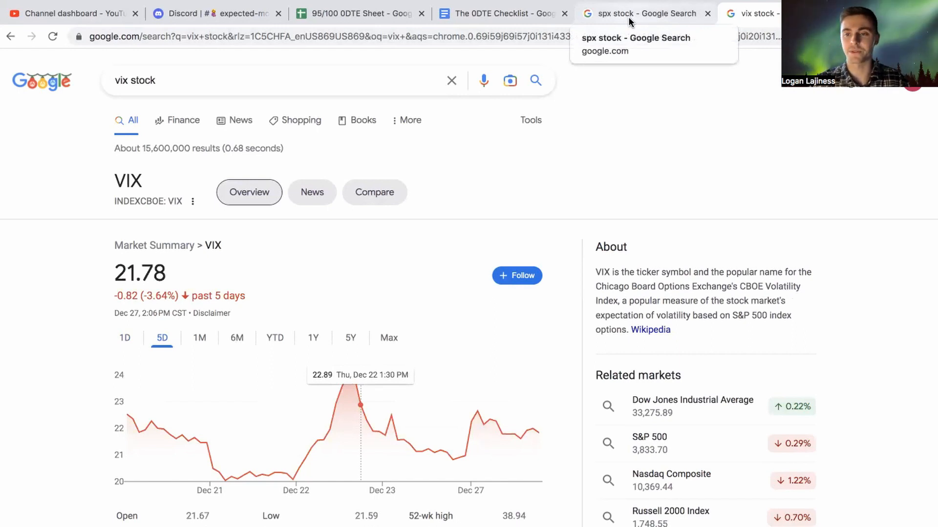
Step: Walk through The 0DTE Checklist's ten trade review steps in Google Docs
{"action": "left_click", "coordinate": [503, 13]}
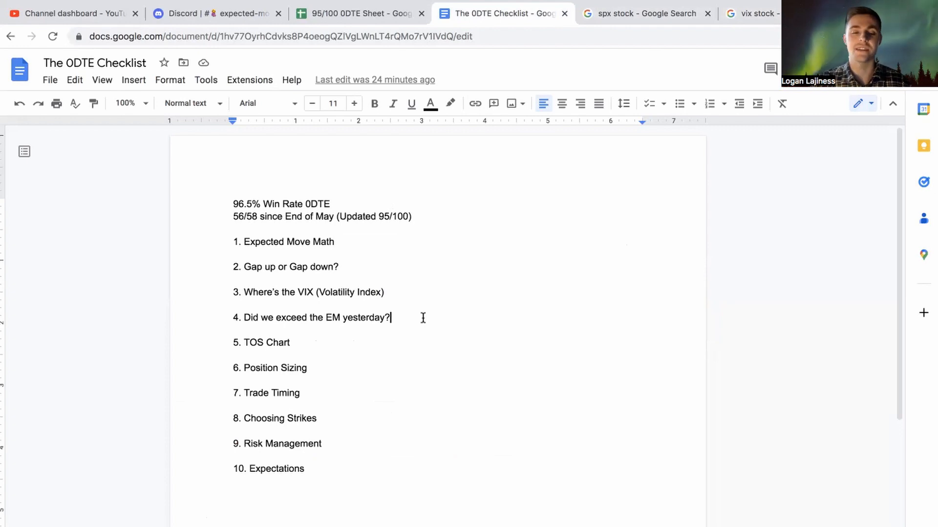
{"action": "key", "text": "Enter"}
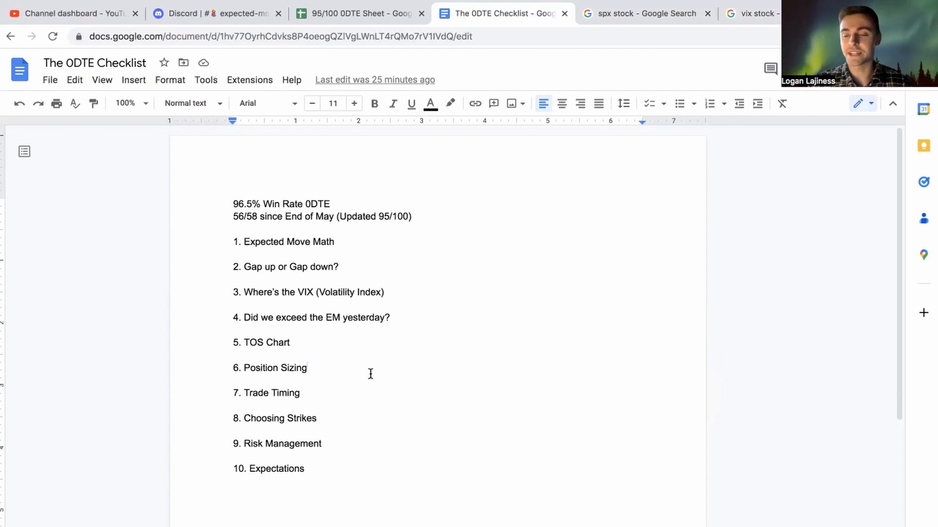
{"action": "left_click", "coordinate": [308, 368]}
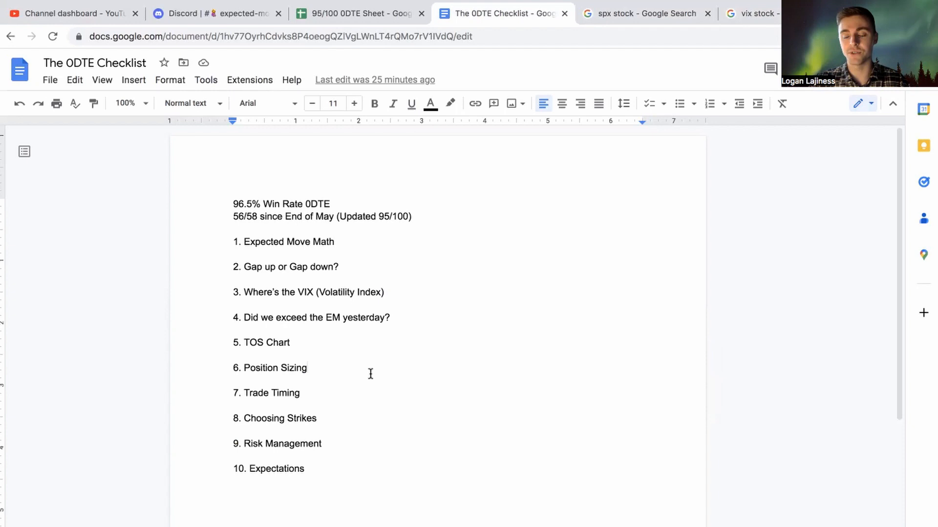
{"action": "left_click", "coordinate": [310, 368]}
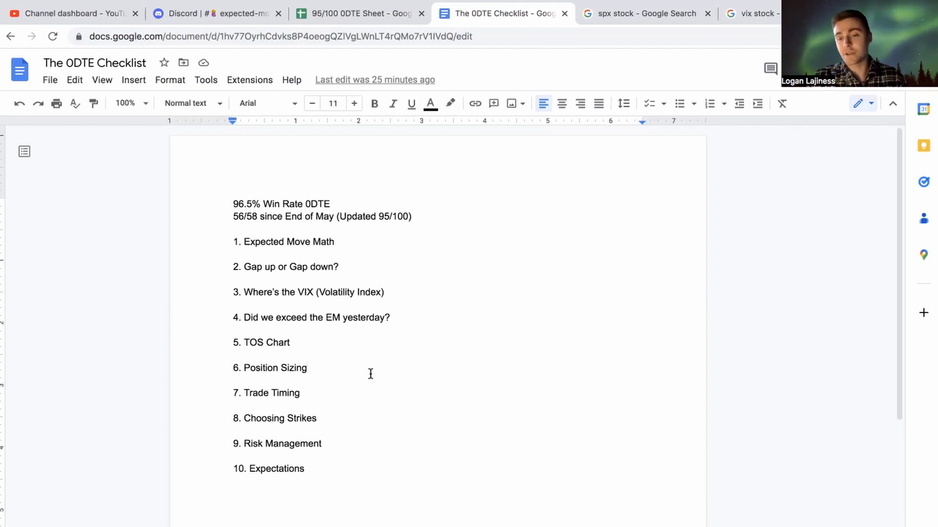
{"action": "left_click", "coordinate": [310, 368]}
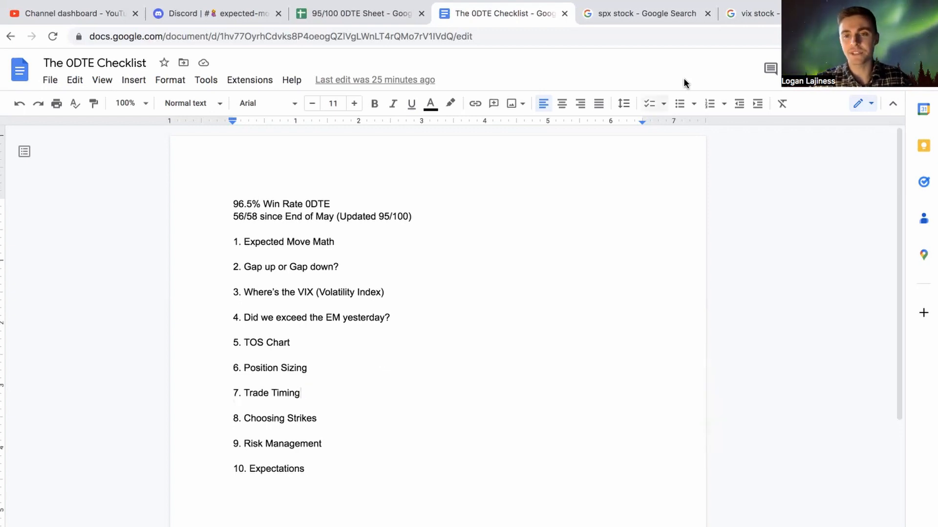
{"action": "left_click", "coordinate": [643, 13]}
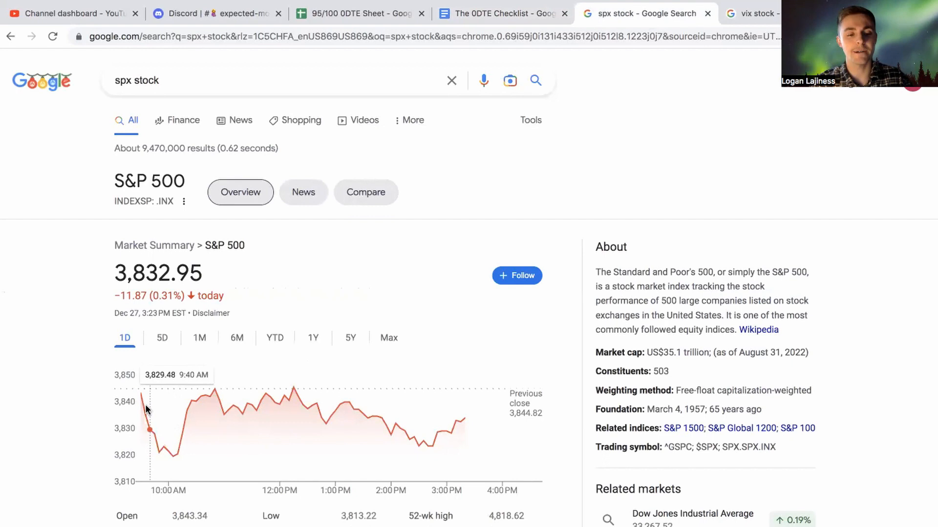
{"action": "mouse_move", "coordinate": [172, 456]}
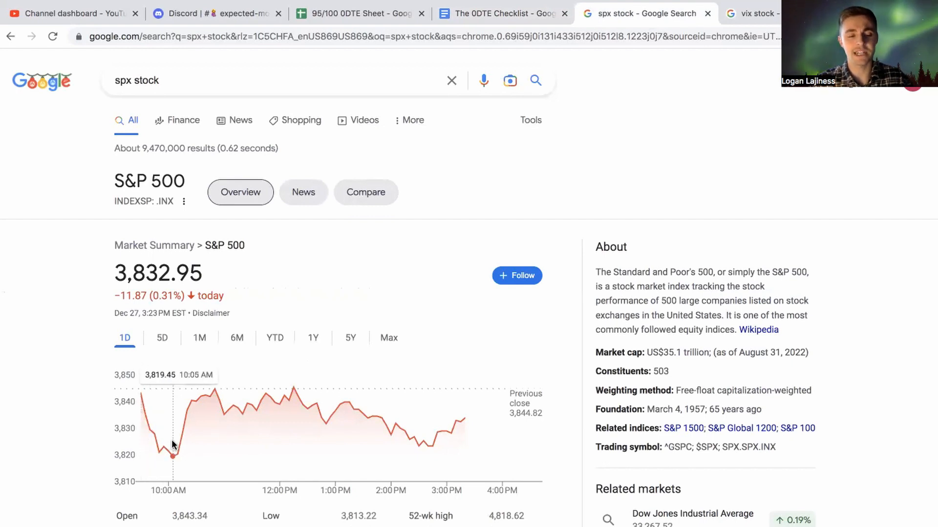
{"action": "mouse_move", "coordinate": [143, 416]}
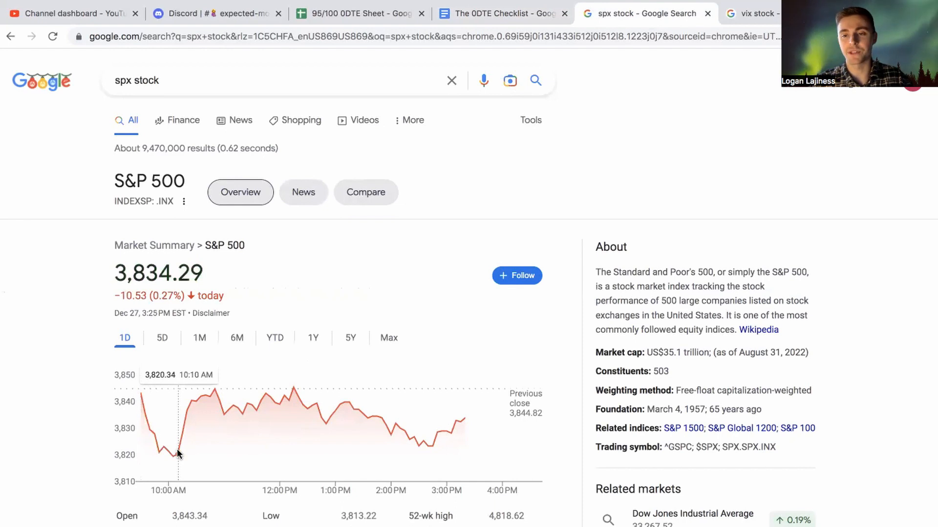
{"action": "mouse_move", "coordinate": [174, 454]}
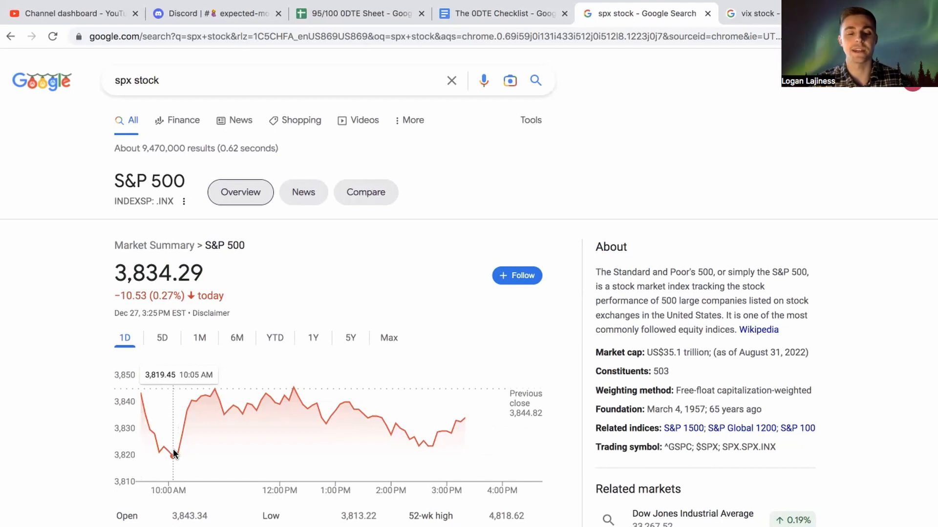
{"action": "mouse_move", "coordinate": [209, 409]}
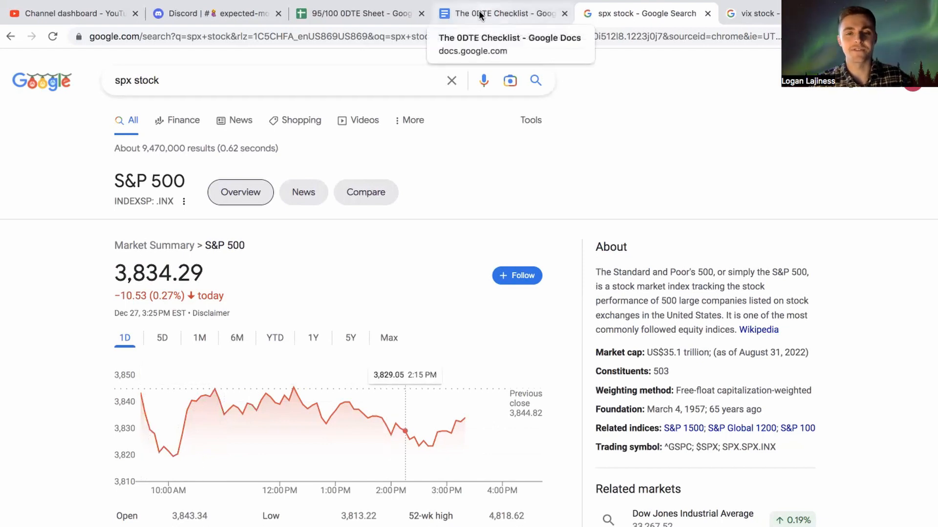
{"action": "left_click", "coordinate": [502, 13]}
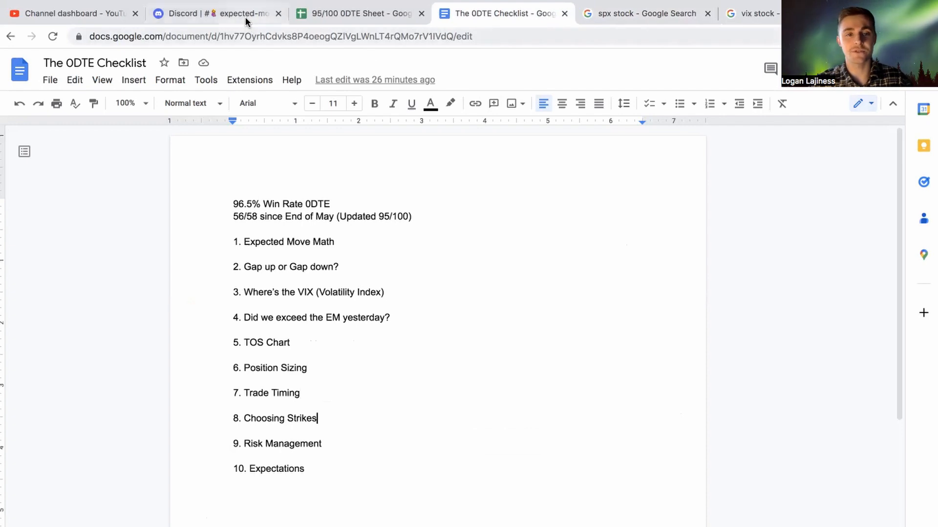
Step: Return to the enlarged December 27 Entry Guide in Discord's expected-move-chart channel
{"action": "left_click", "coordinate": [215, 13]}
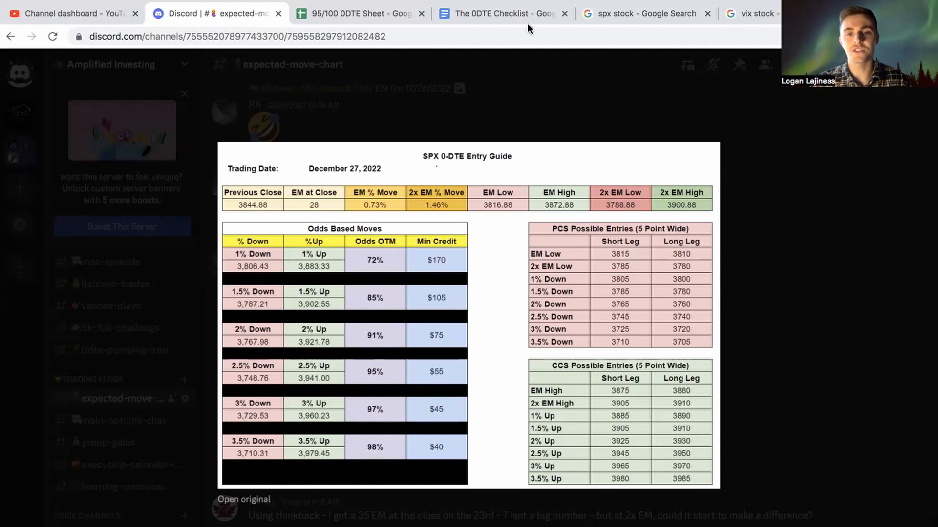
Step: Bring The 0DTE Checklist document back on screen
{"action": "left_click", "coordinate": [501, 13]}
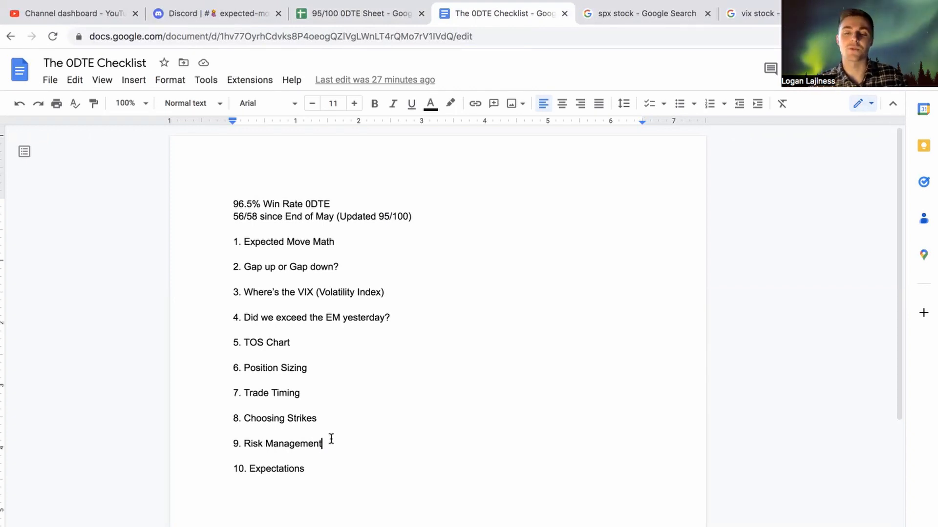
{"action": "mouse_move", "coordinate": [337, 448]}
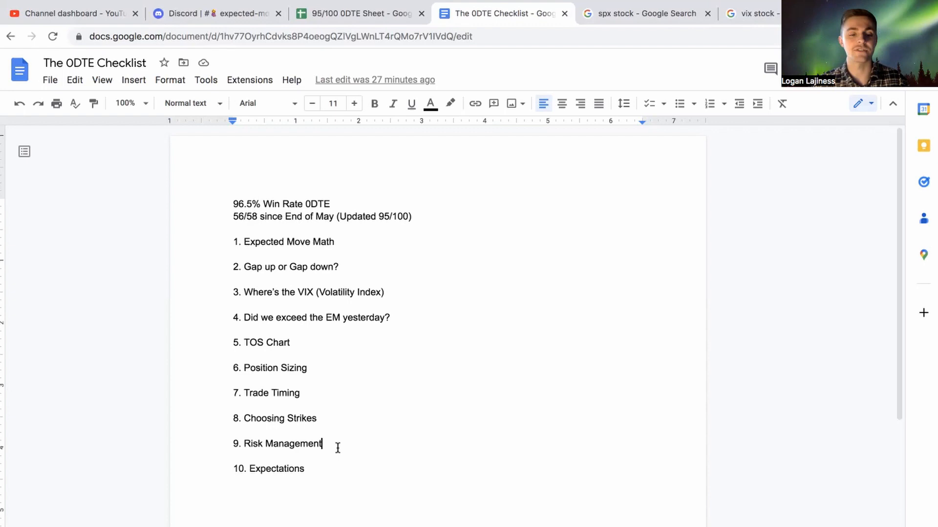